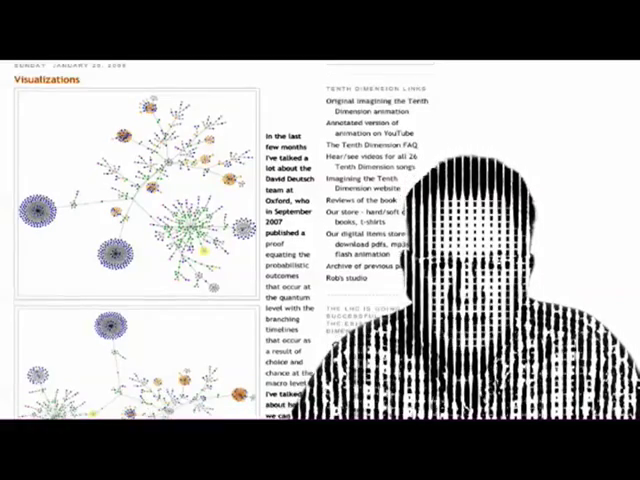
# Step: Scroll past the dandelion-like graph images to the quantum-level and macro-level paragraphs
pyautogui.scroll(-3)
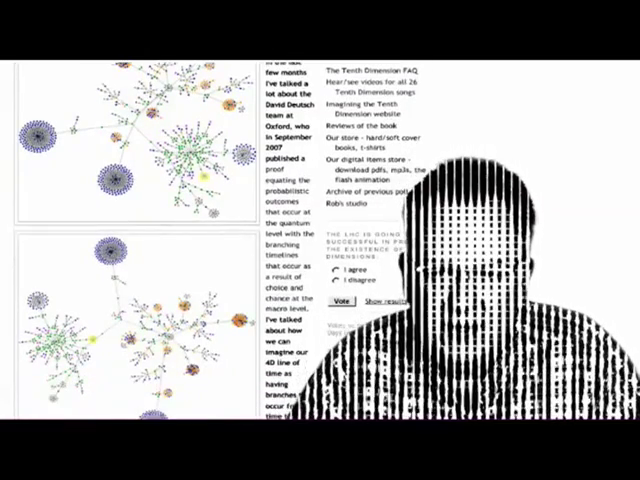
pyautogui.scroll(-3)
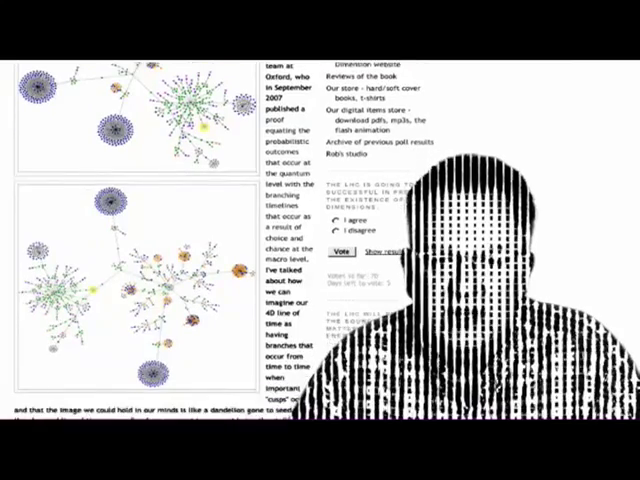
pyautogui.scroll(-3)
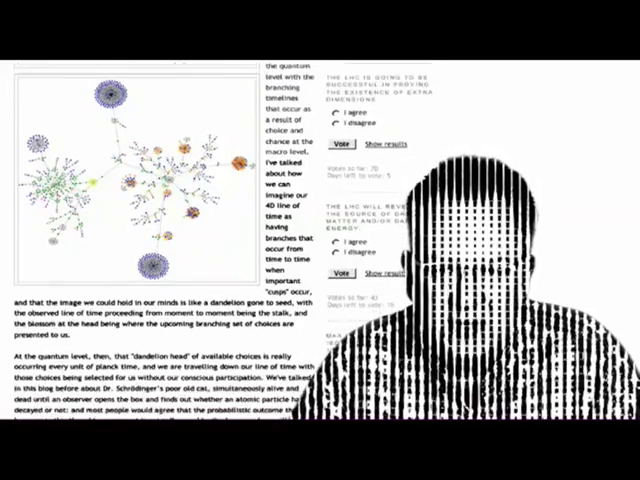
pyautogui.scroll(-3)
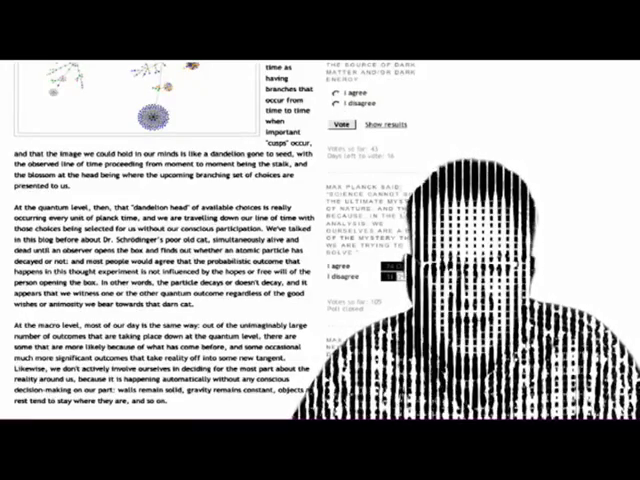
# Step: Scroll through the macro-level and universe-wide paragraphs to the 'Here's an important key' passage
pyautogui.scroll(-3)
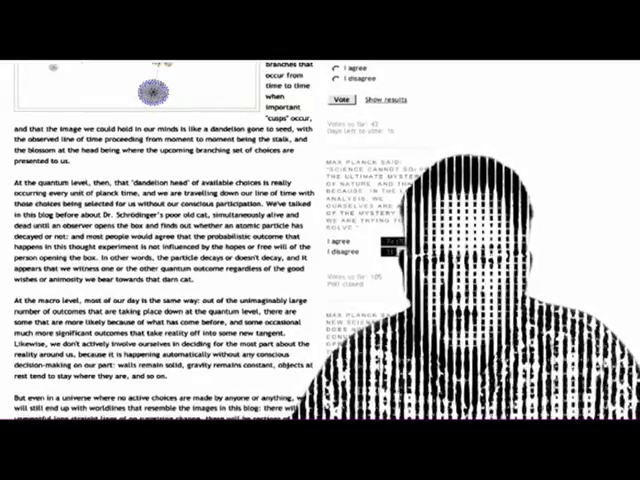
pyautogui.scroll(-3)
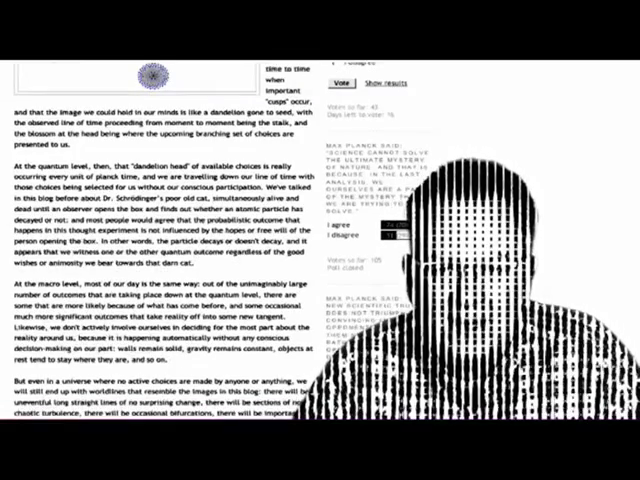
pyautogui.scroll(-3)
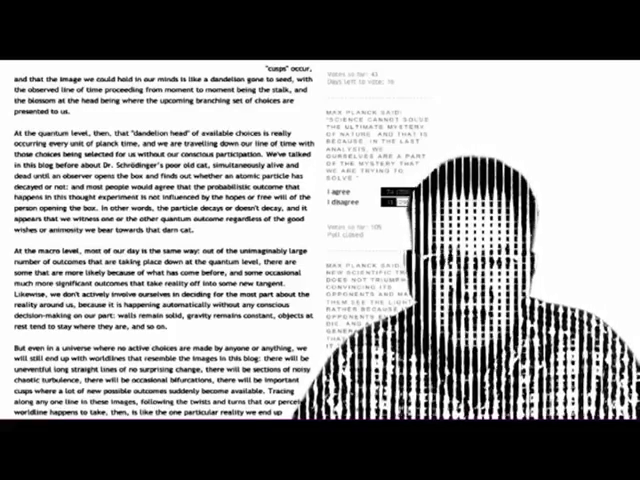
pyautogui.scroll(-3)
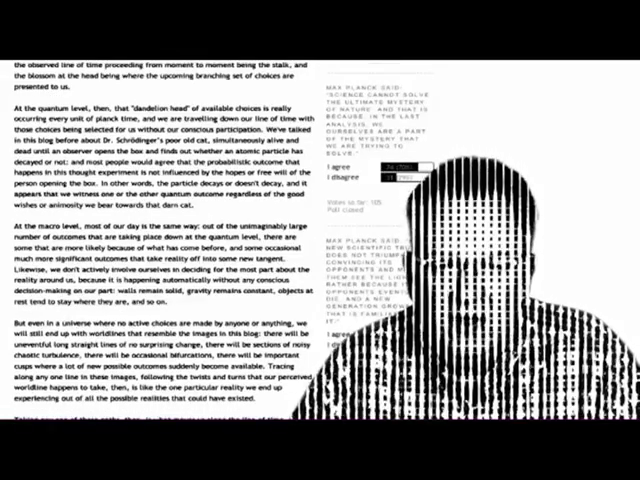
pyautogui.scroll(-3)
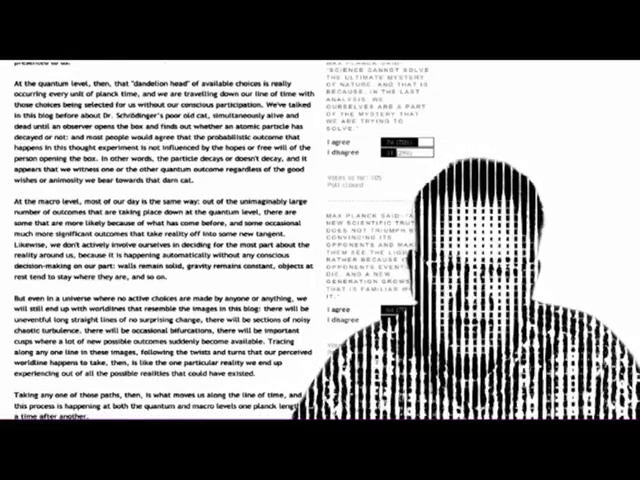
pyautogui.scroll(-3)
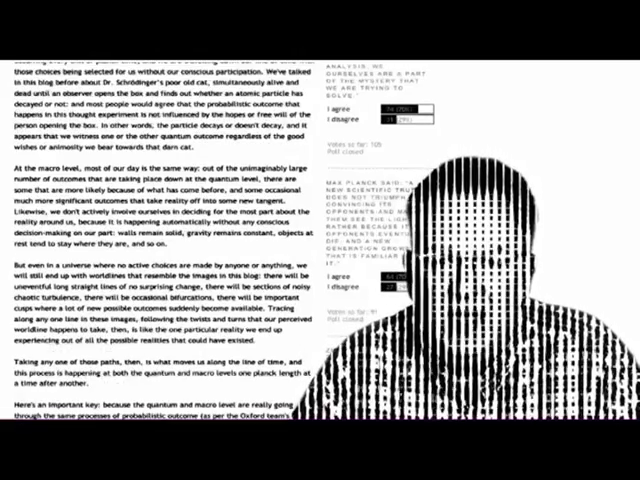
pyautogui.scroll(-3)
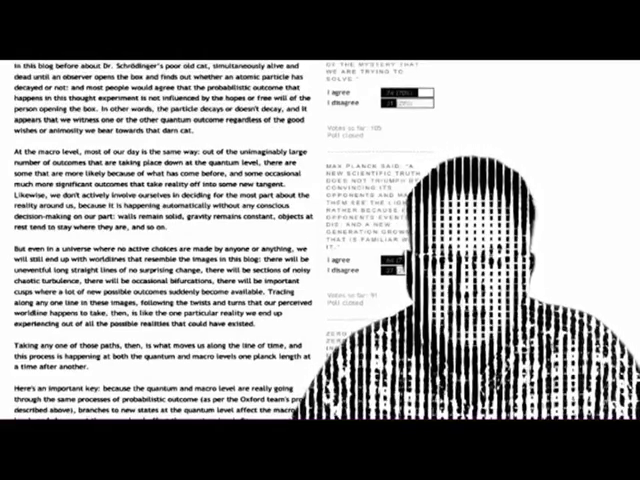
pyautogui.scroll(-3)
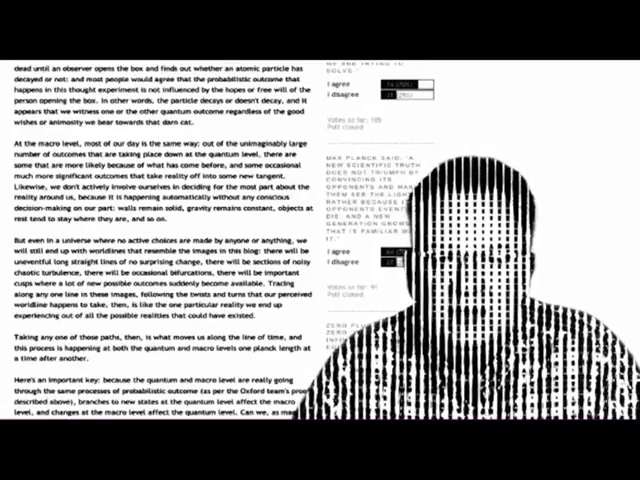
pyautogui.scroll(-3)
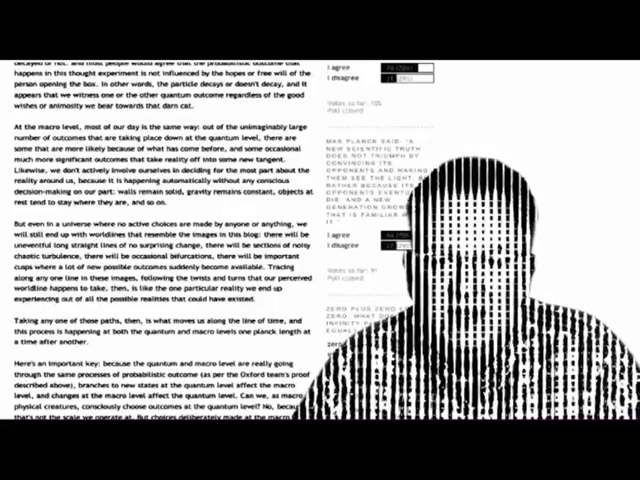
pyautogui.scroll(-3)
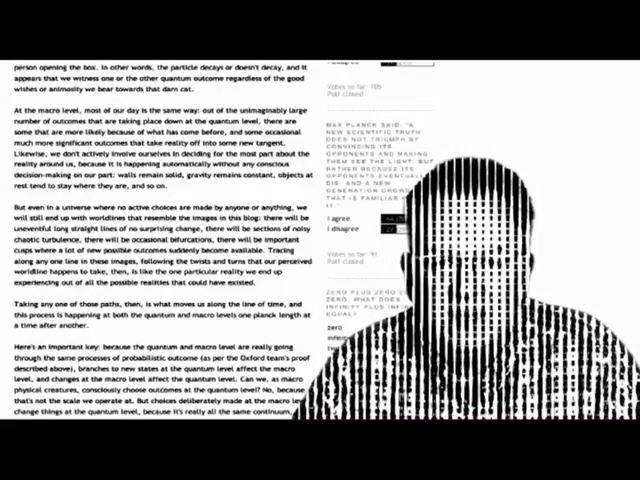
pyautogui.scroll(-3)
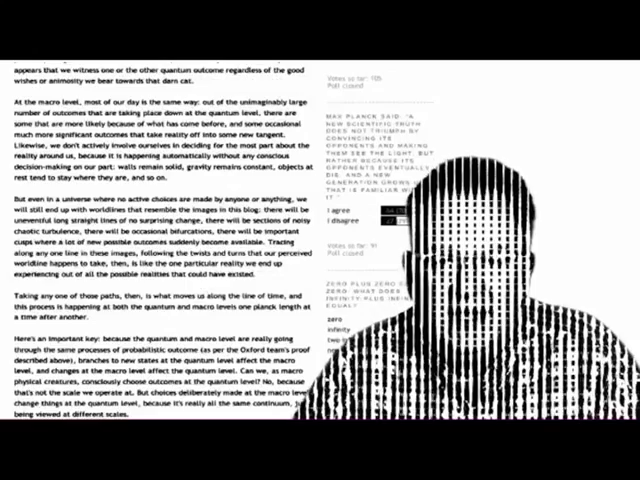
pyautogui.scroll(-3)
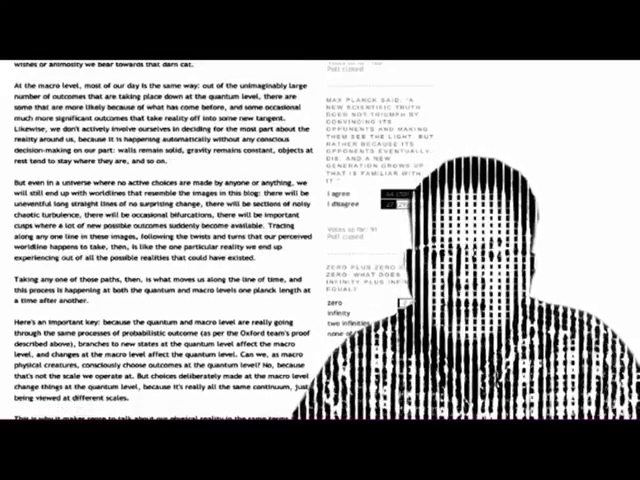
# Step: Scroll past the quantum-macro link paragraph to the fifth-dimension 'probability space' drawings passage
pyautogui.scroll(-3)
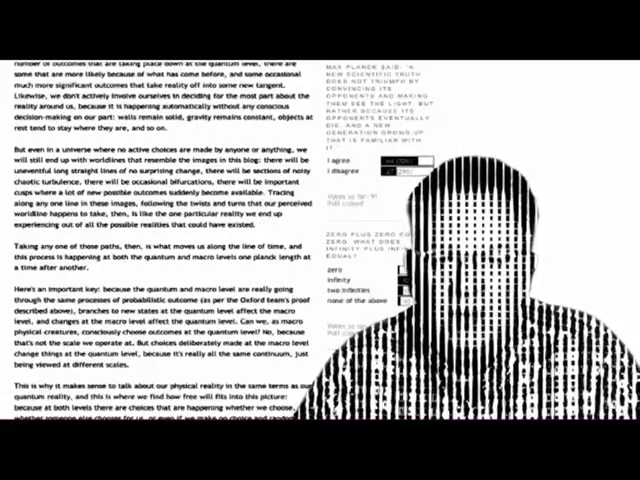
pyautogui.scroll(-3)
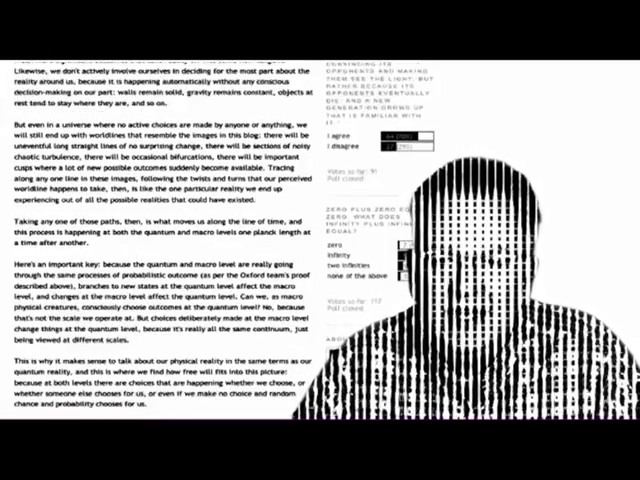
pyautogui.scroll(-3)
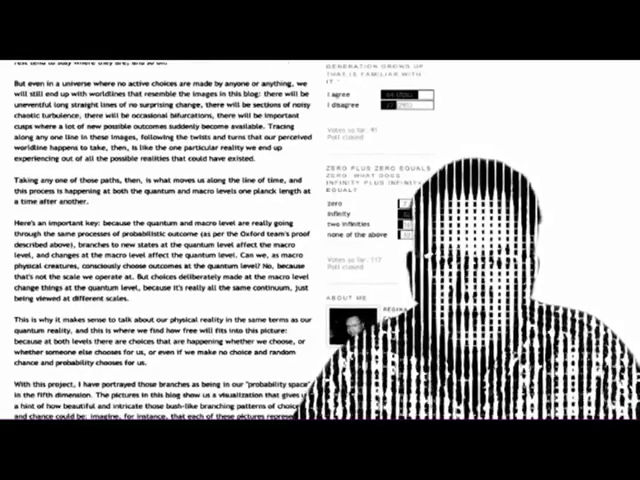
pyautogui.scroll(-3)
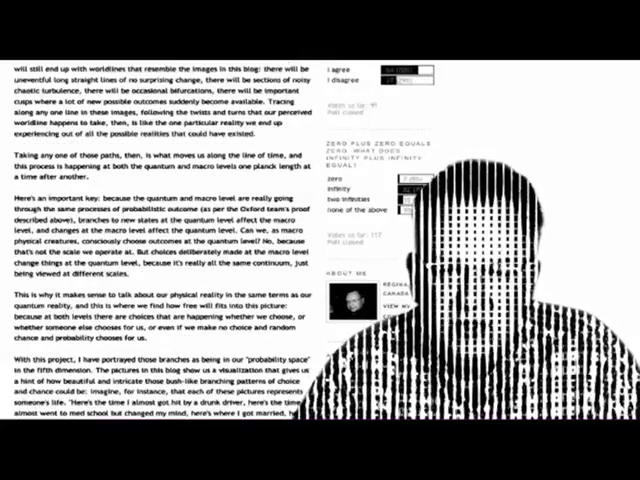
pyautogui.scroll(-3)
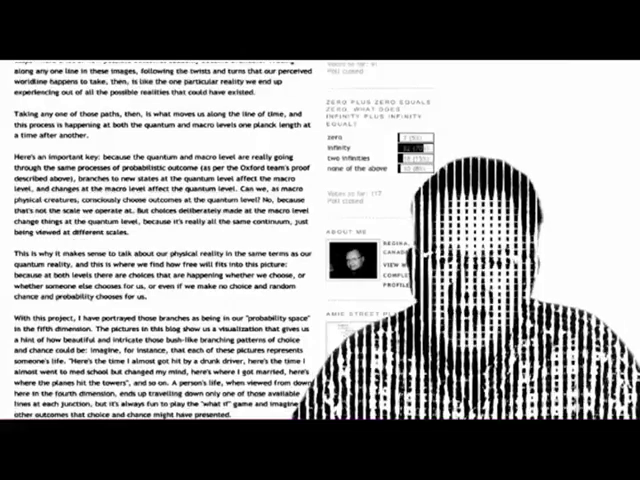
pyautogui.scroll(-3)
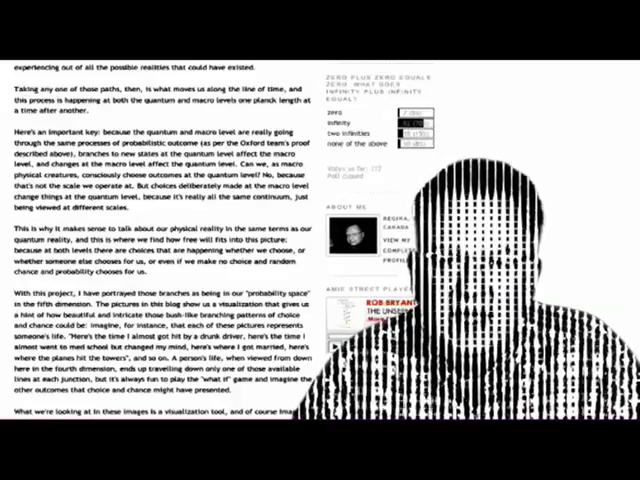
pyautogui.scroll(-3)
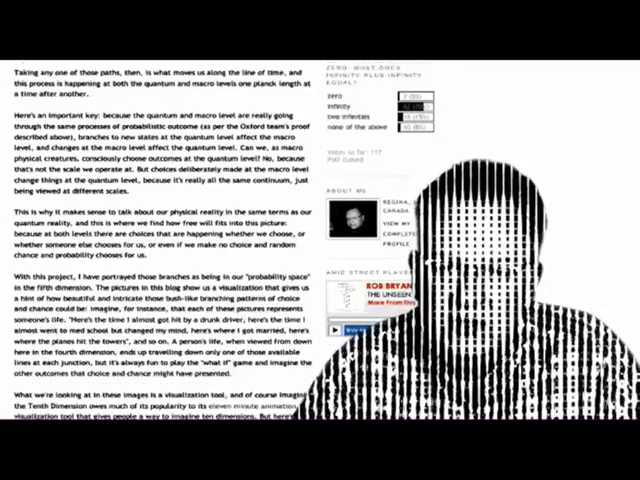
pyautogui.scroll(-3)
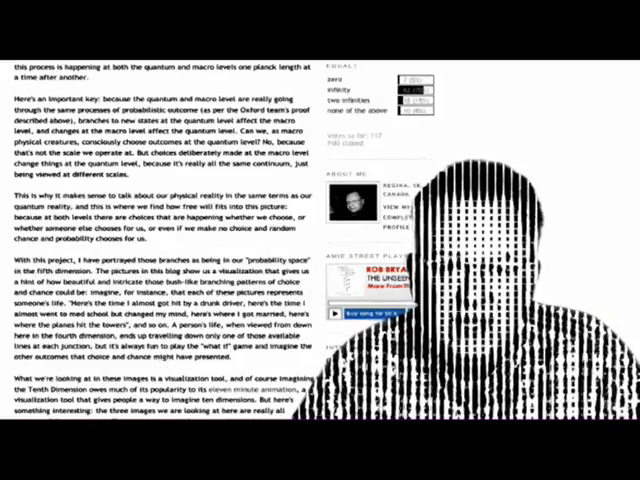
# Step: Scroll through the tenth-dimension visualization and collective higher-dimensional thinking paragraphs
pyautogui.scroll(-3)
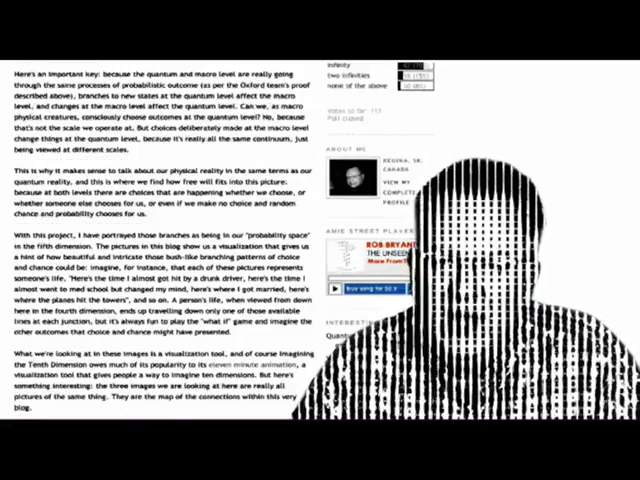
pyautogui.scroll(-3)
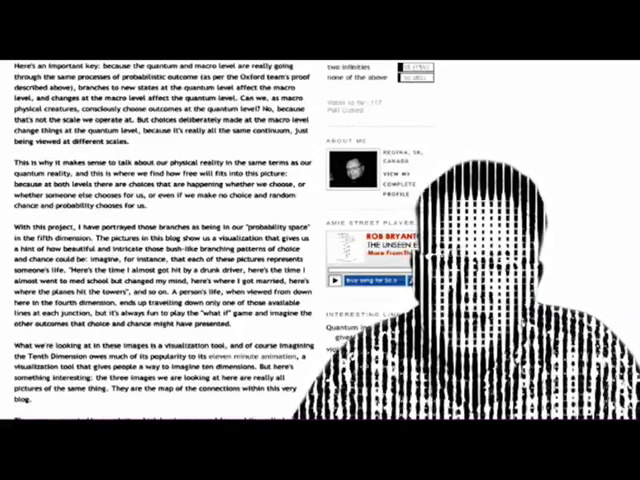
pyautogui.scroll(-3)
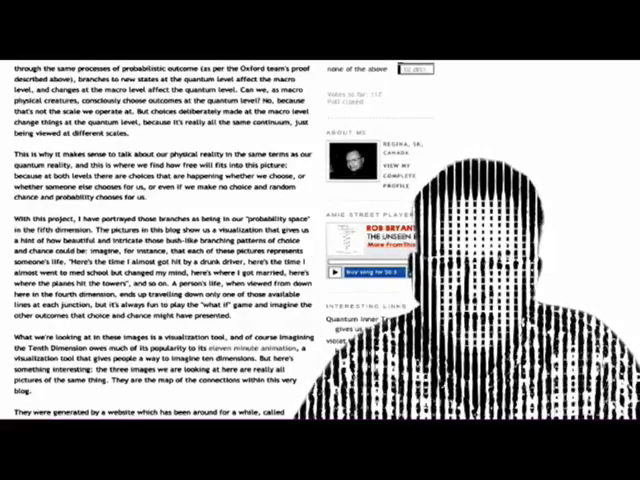
pyautogui.scroll(-3)
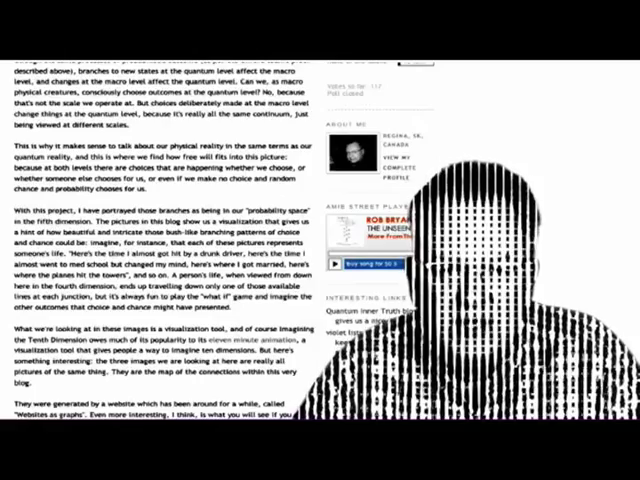
pyautogui.scroll(-3)
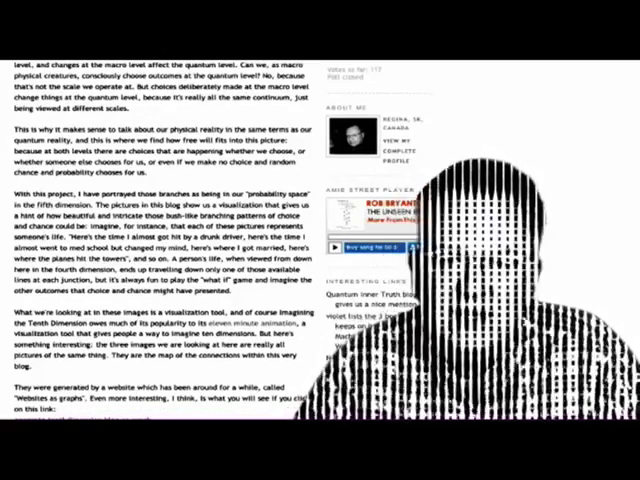
pyautogui.scroll(-3)
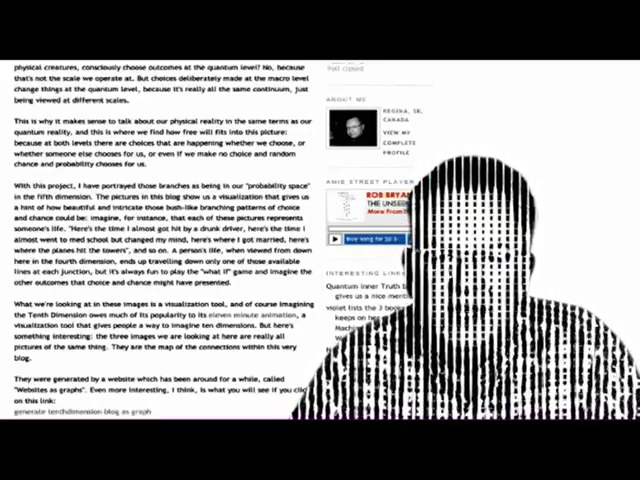
pyautogui.scroll(-3)
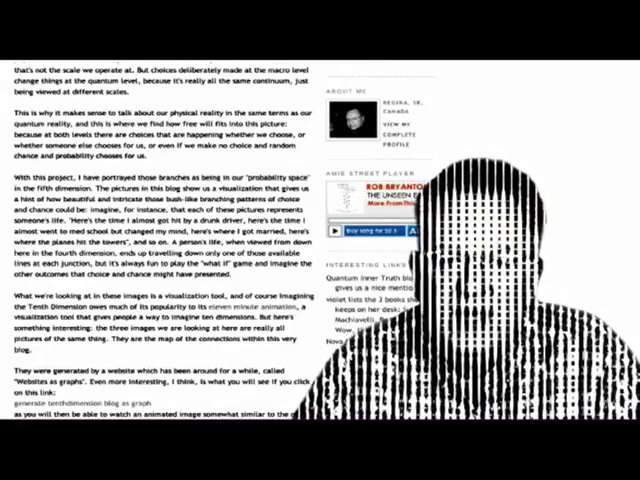
pyautogui.scroll(-3)
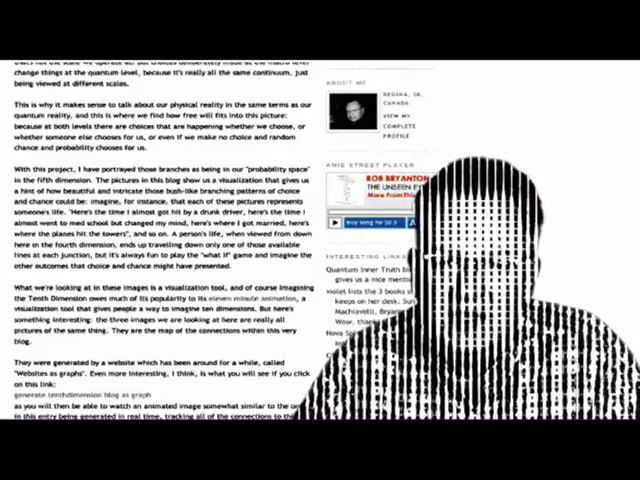
# Step: Scroll to the closing paragraph crediting the Websites as Graphs tool with its generator link
pyautogui.scroll(-3)
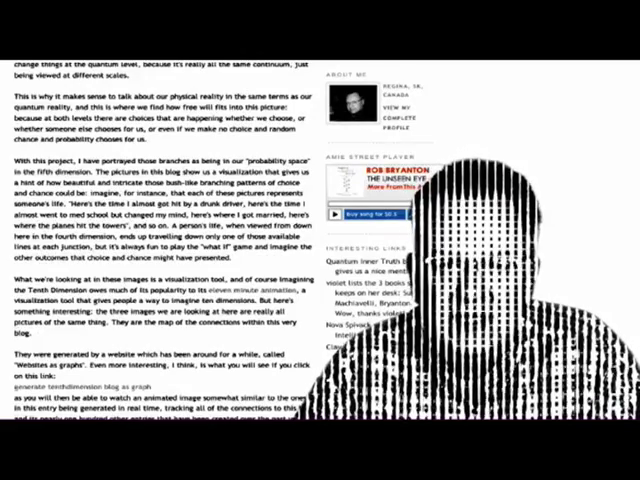
pyautogui.scroll(-3)
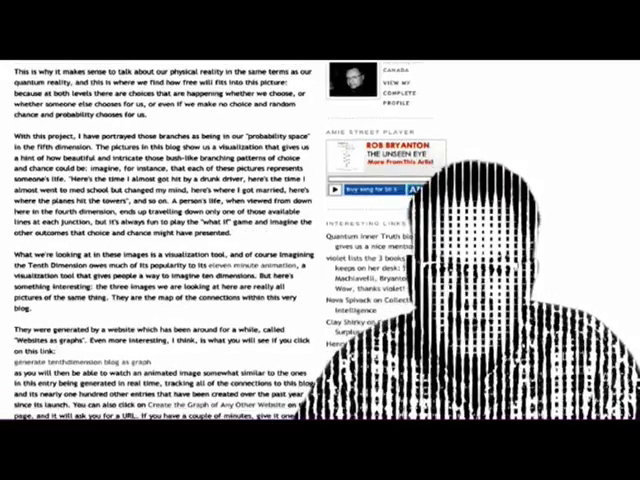
pyautogui.scroll(-3)
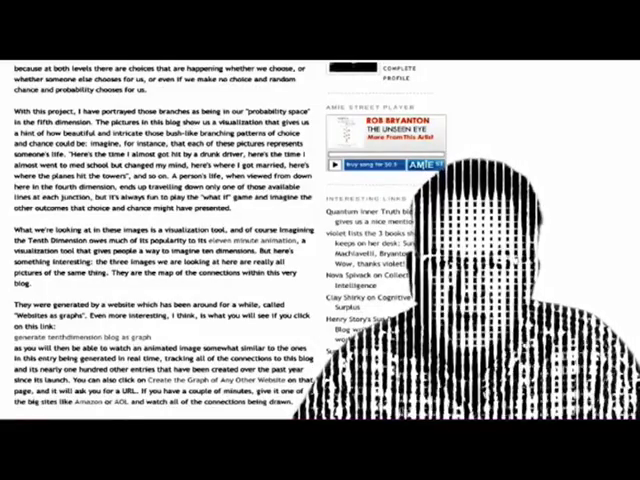
pyautogui.scroll(-3)
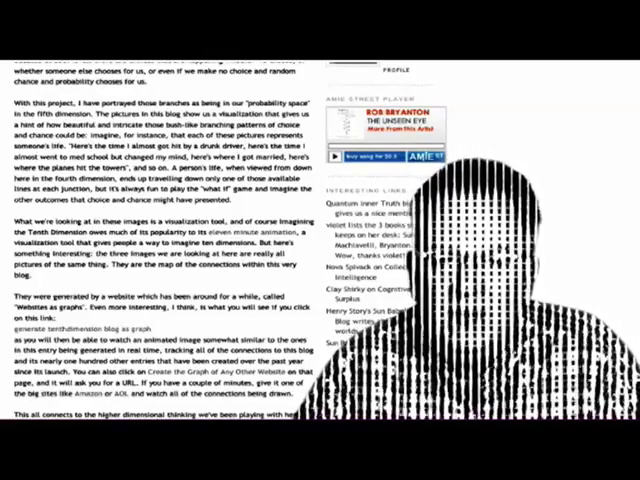
pyautogui.scroll(-3)
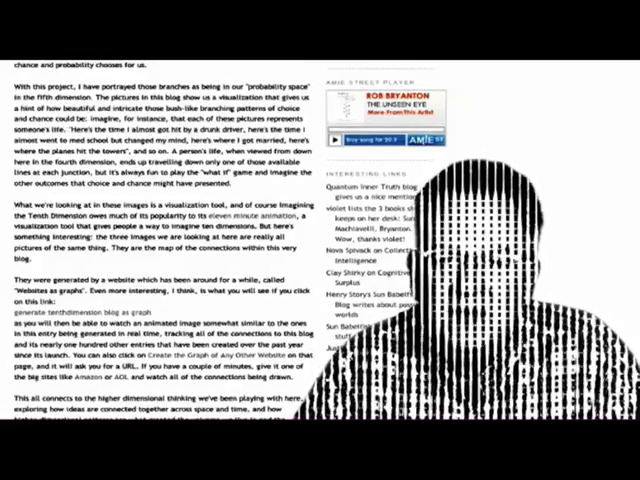
pyautogui.scroll(-3)
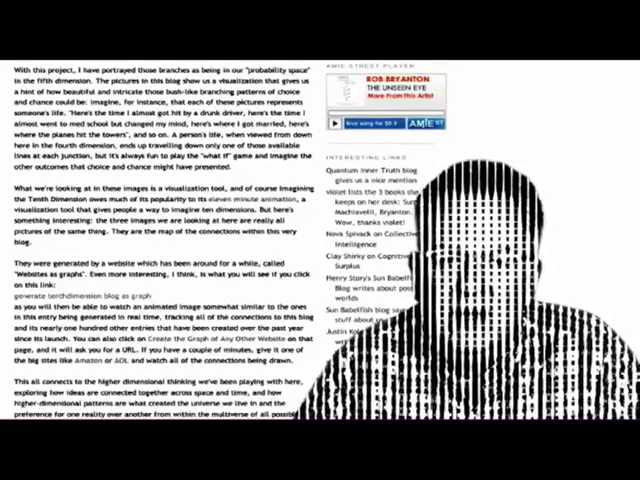
pyautogui.scroll(-3)
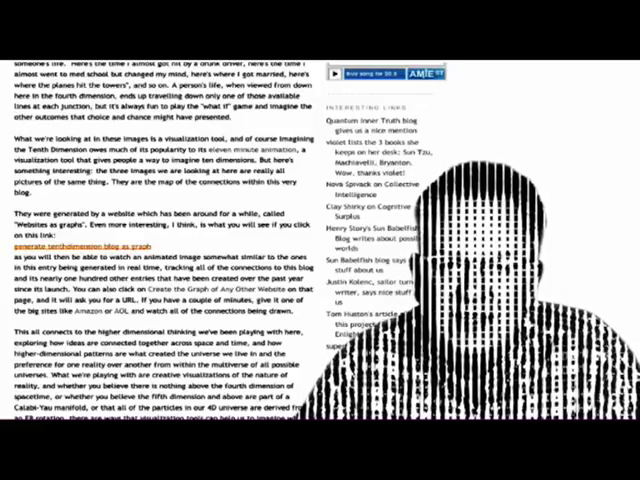
# Step: Follow the post's Websites as Graphs link to its network-graph visualization page
pyautogui.click(96, 246)
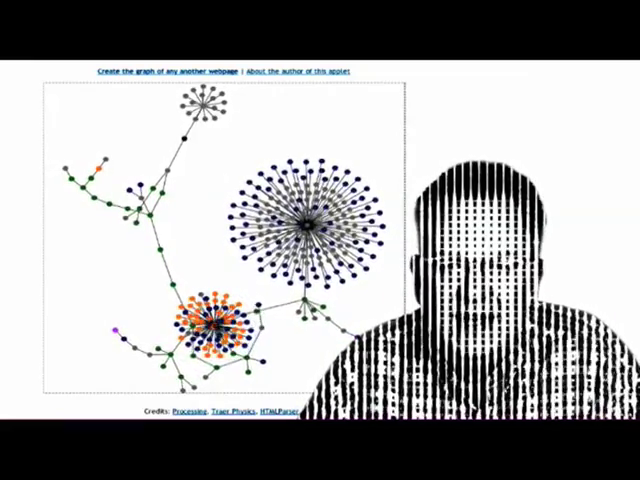